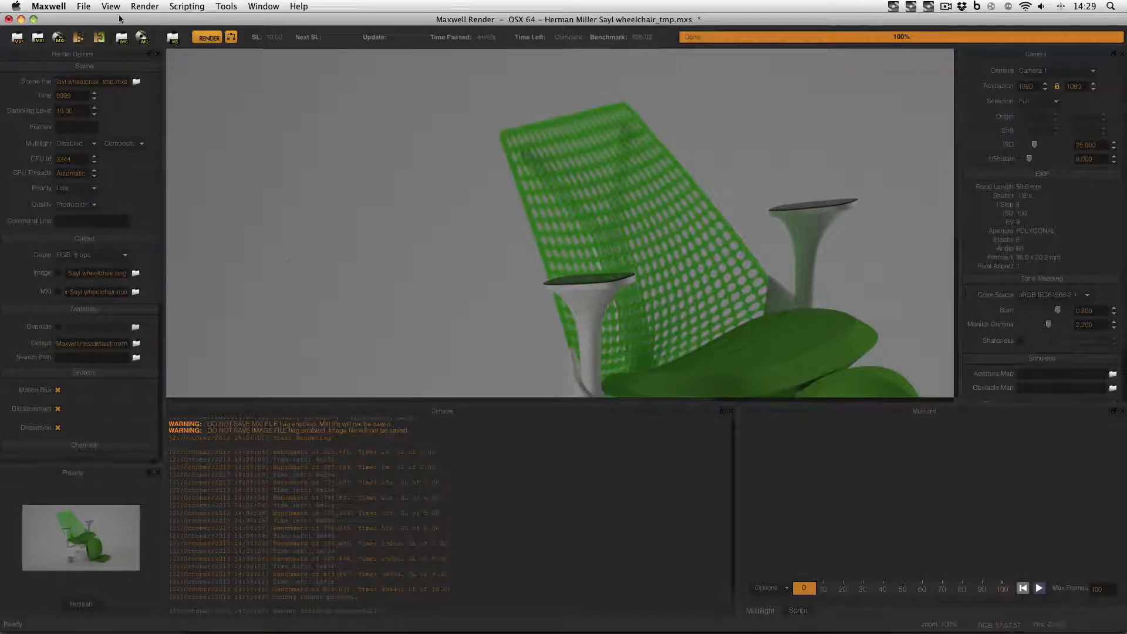
pyautogui.moveTo(59, 38)
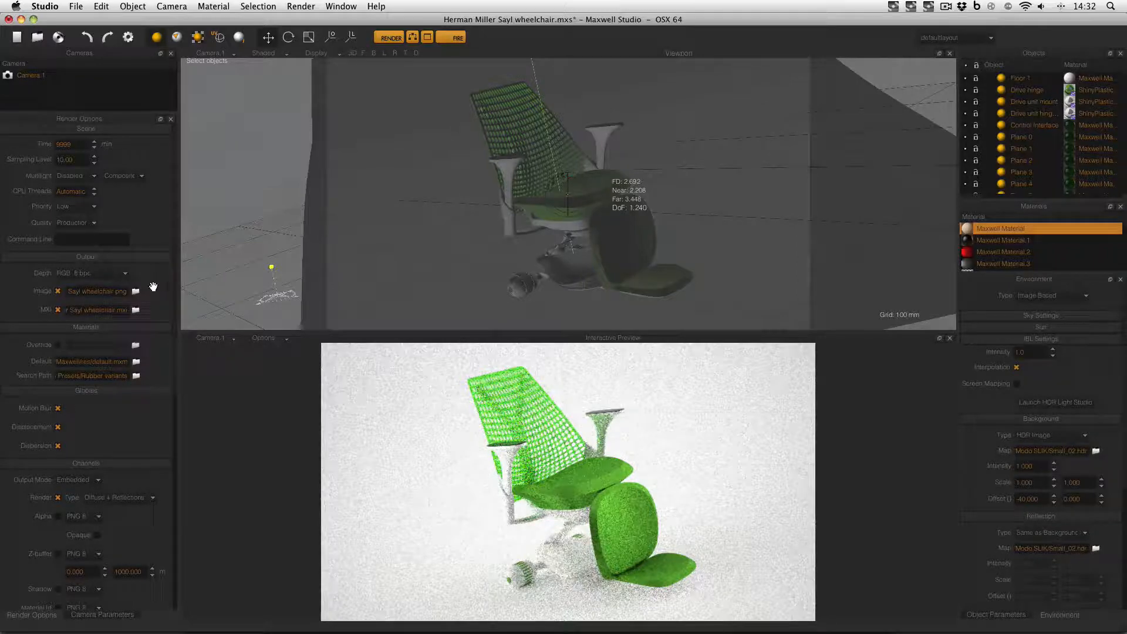
# - Uncheck the MXI and Image output options in Render Options > Output
pyautogui.click(57, 310)
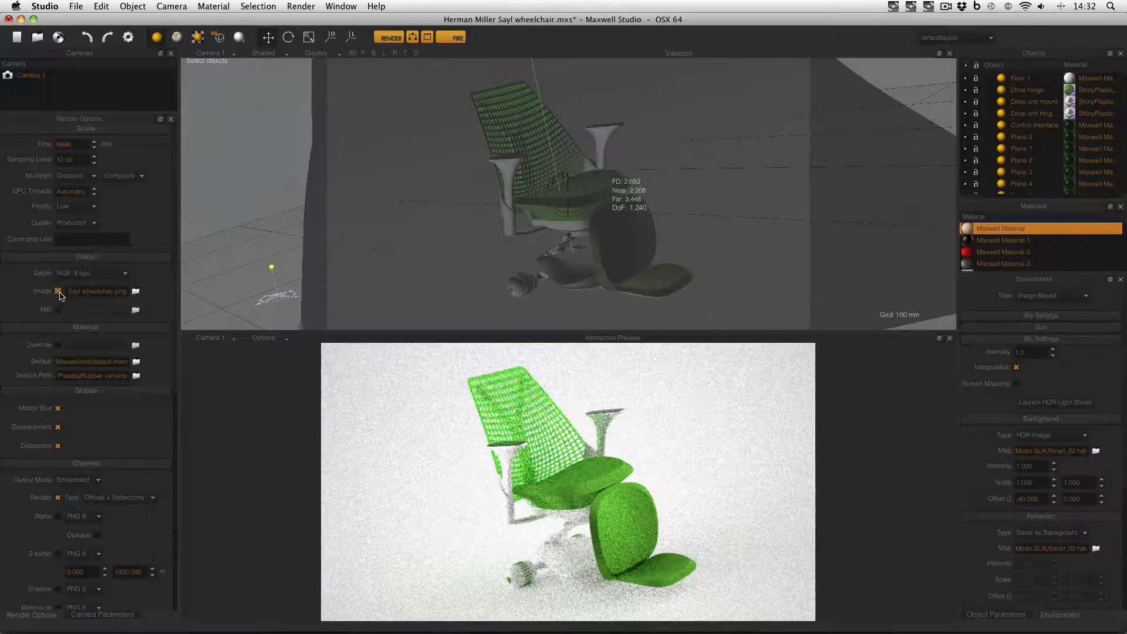
pyautogui.click(58, 292)
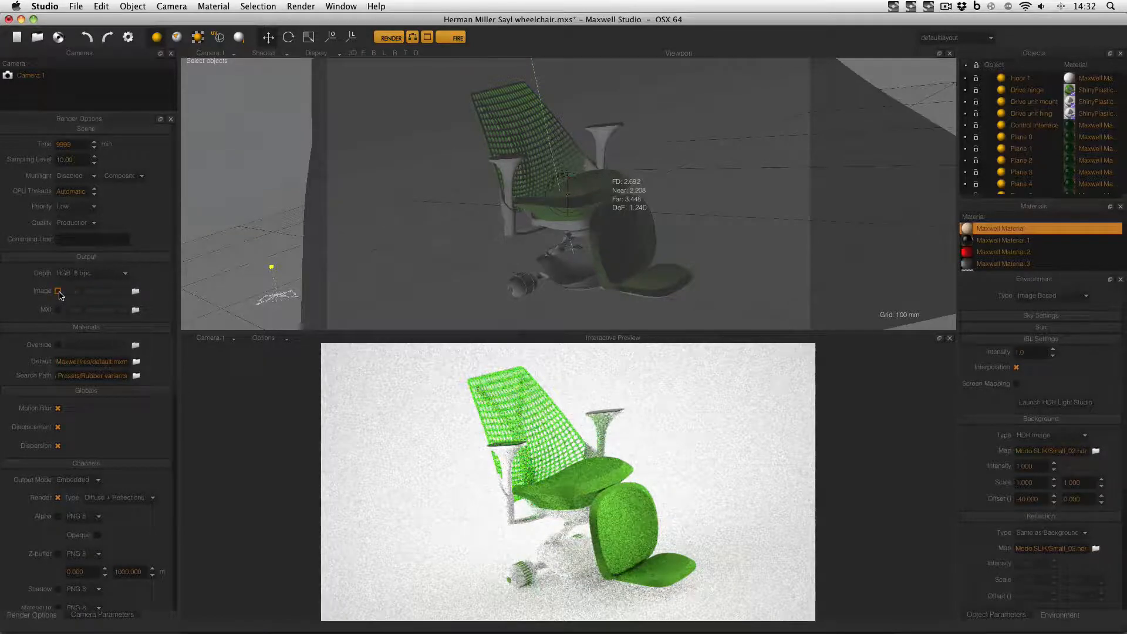